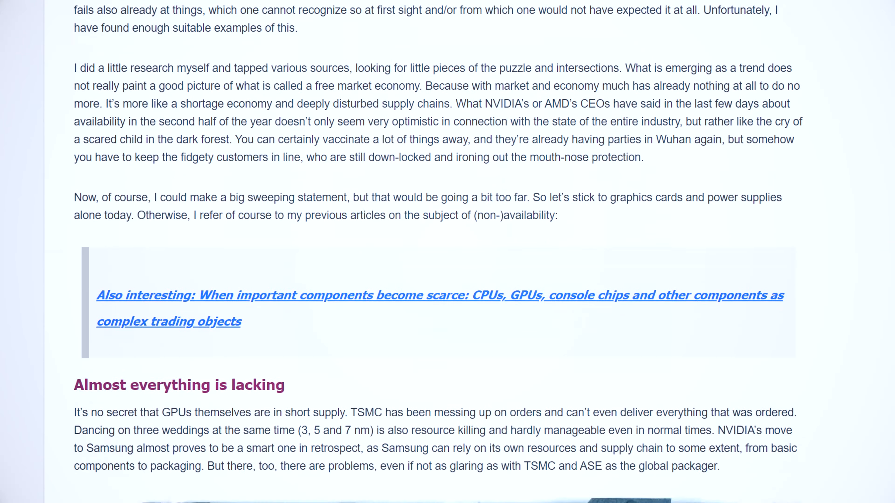
Set Extreme Memory Profile (X.M.P.) to Profile1 in Advanced Frequency Settings for 3200MHz memory
{"action": "scroll", "scroll_direction": "down", "scroll_amount": 3}
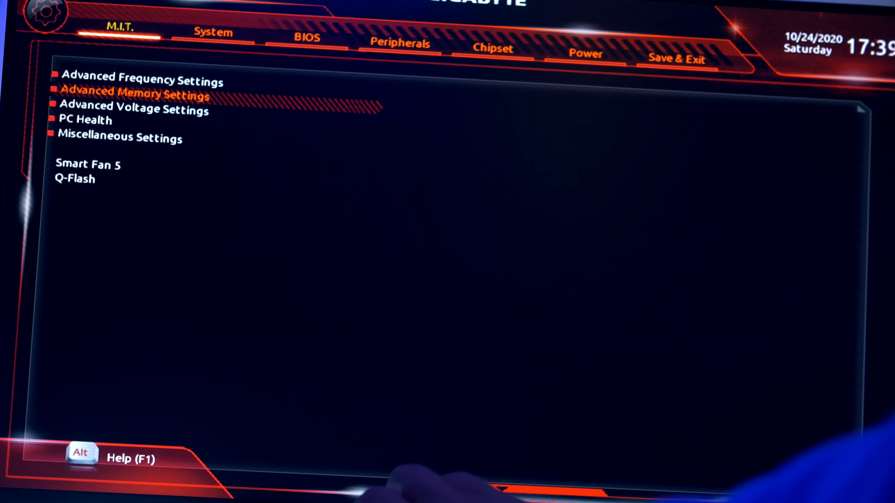
{"action": "left_click", "coordinate": [142, 81]}
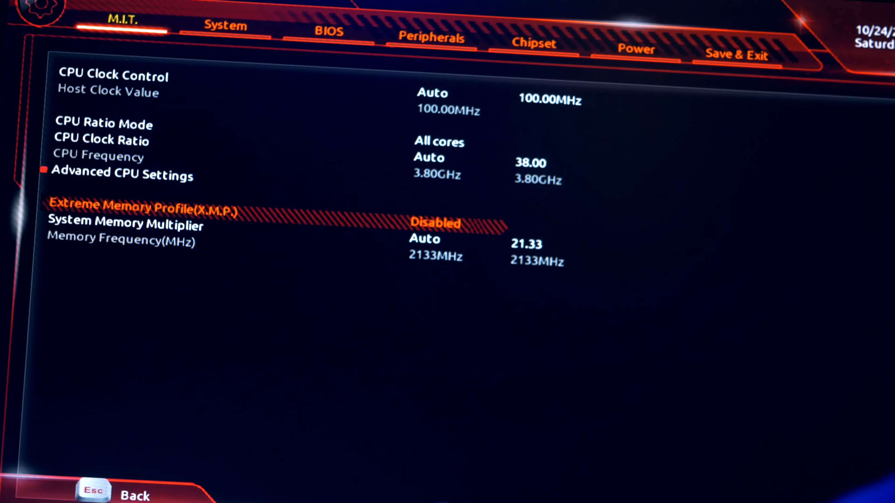
{"action": "left_click", "coordinate": [436, 223]}
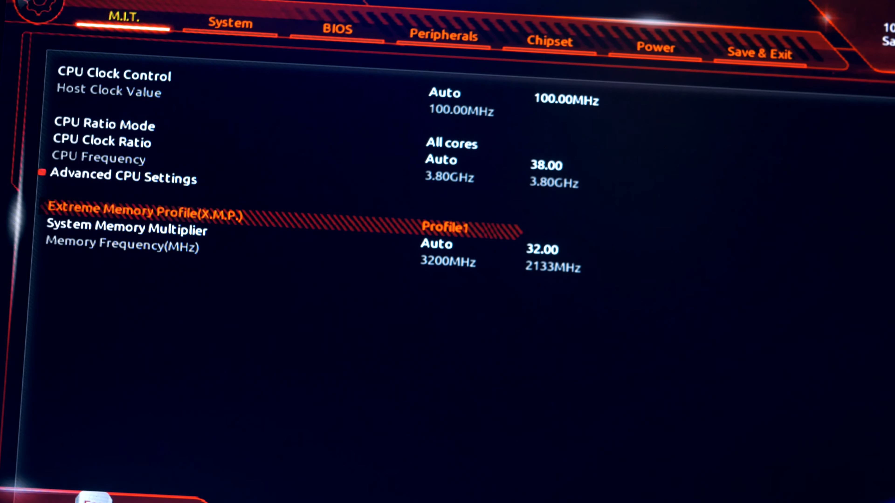
{"action": "key", "text": "Down"}
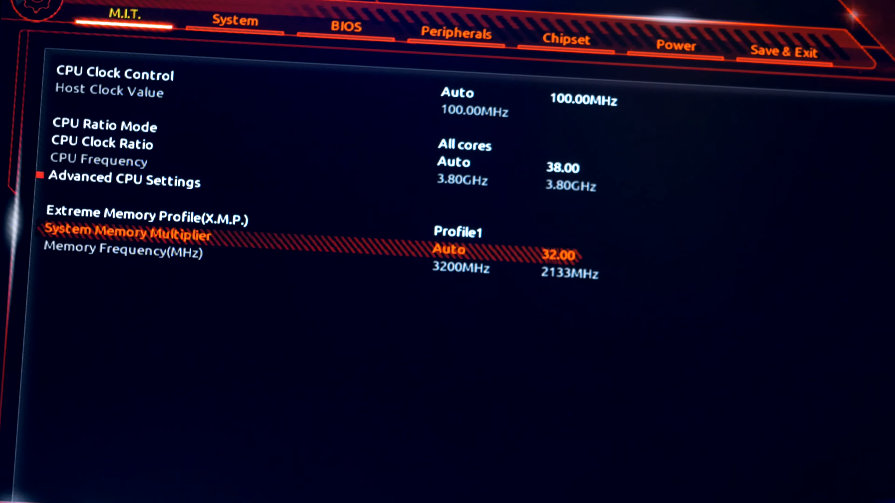
Bring up the Save & Exit tab to keep the new memory setting
{"action": "left_click", "coordinate": [785, 51]}
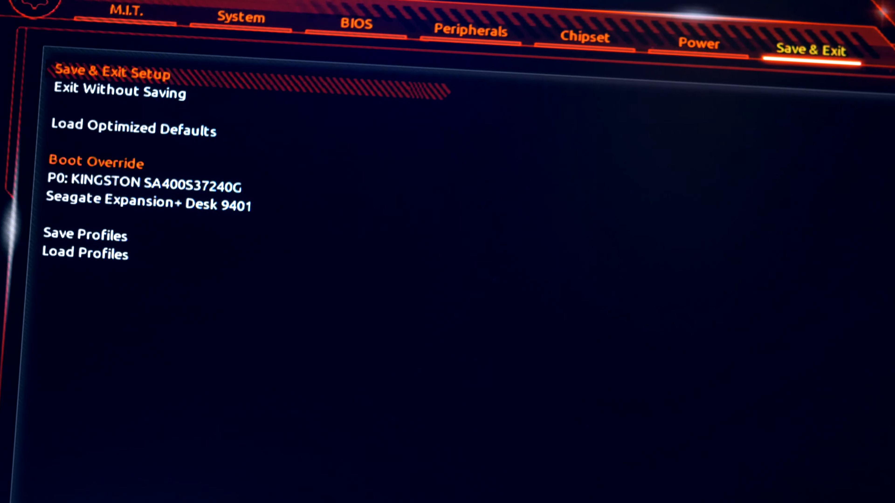